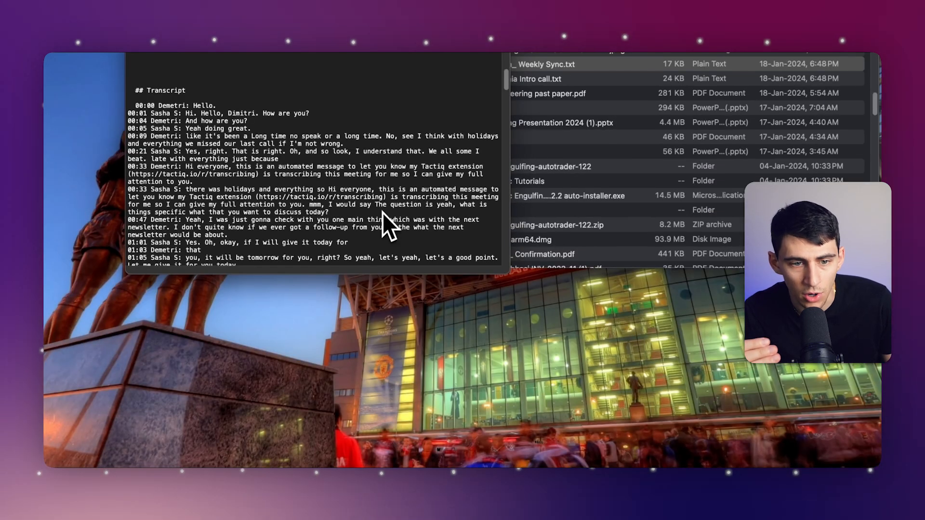
# - Scroll up through the meeting transcript in TextEdit
pyautogui.scroll(3)
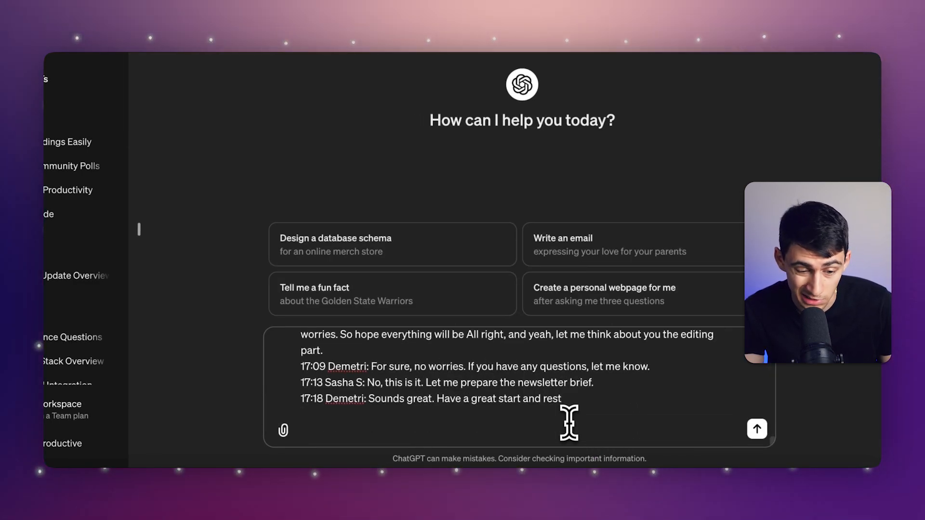
# - Ask ChatGPT to summarize the meeting notes from the pasted transcript
pyautogui.write('Summariz')
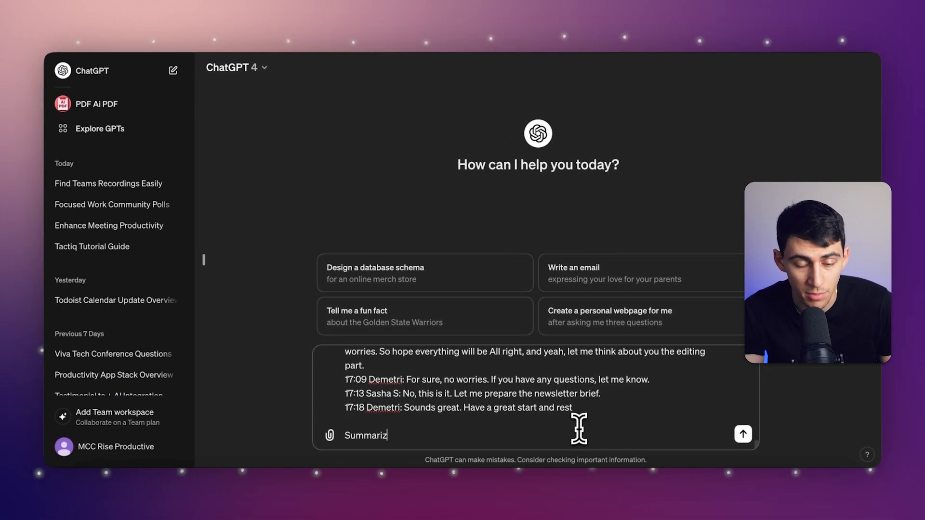
pyautogui.write('e the meeting notes from th')
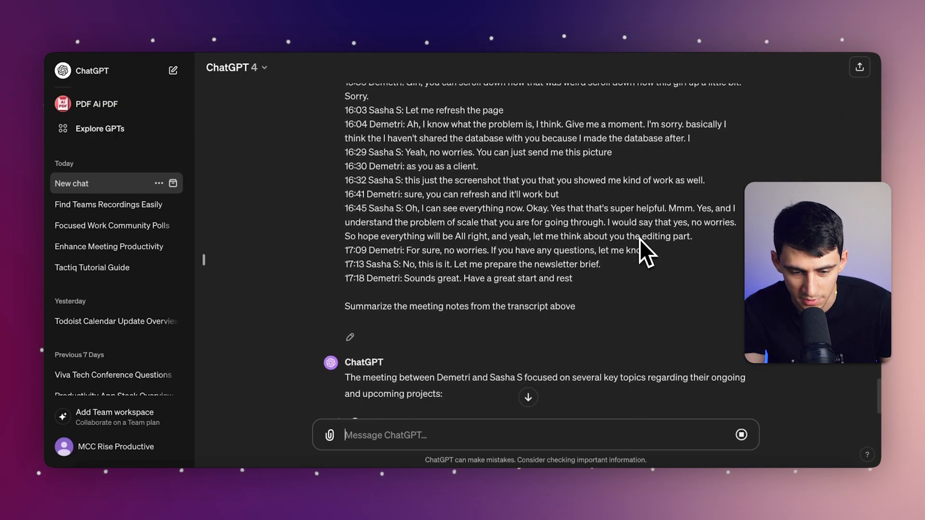
pyautogui.scroll(-3)
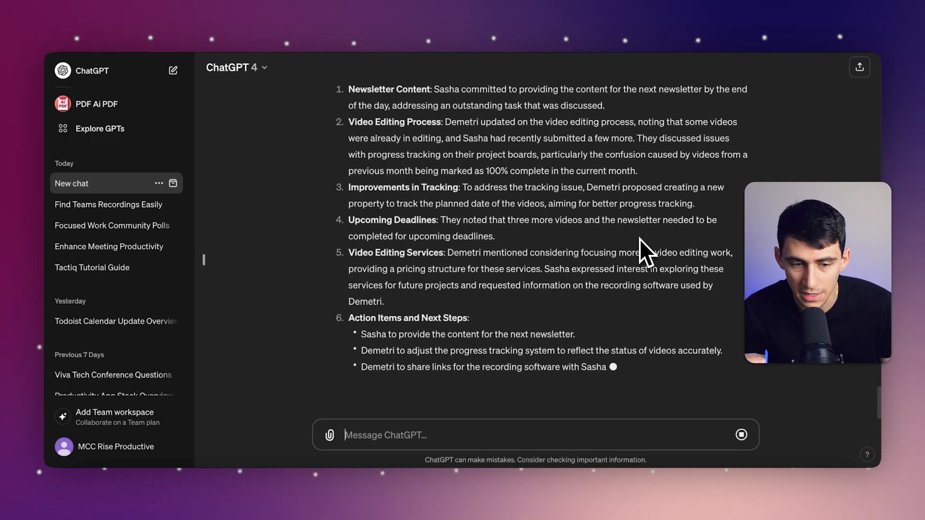
# - Scroll through the generated summary's action items and key takeaways
pyautogui.scroll(-3)
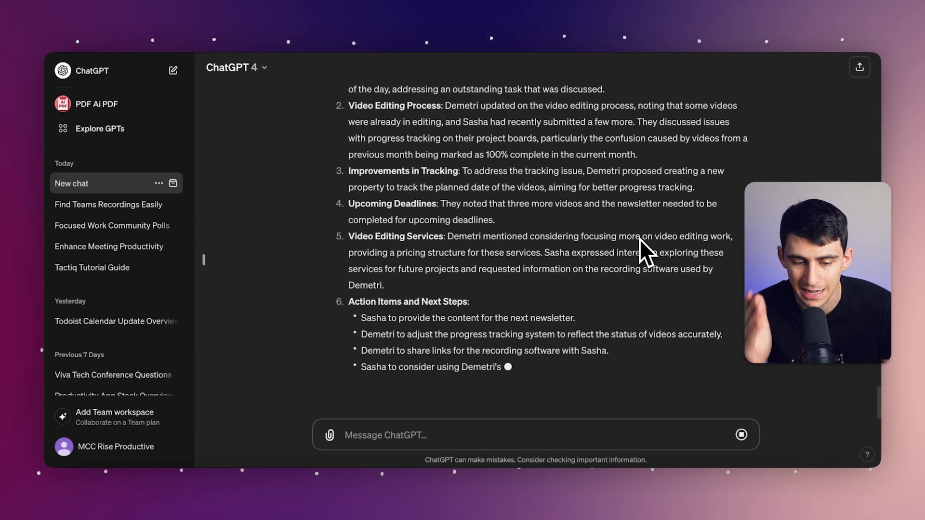
pyautogui.scroll(-3)
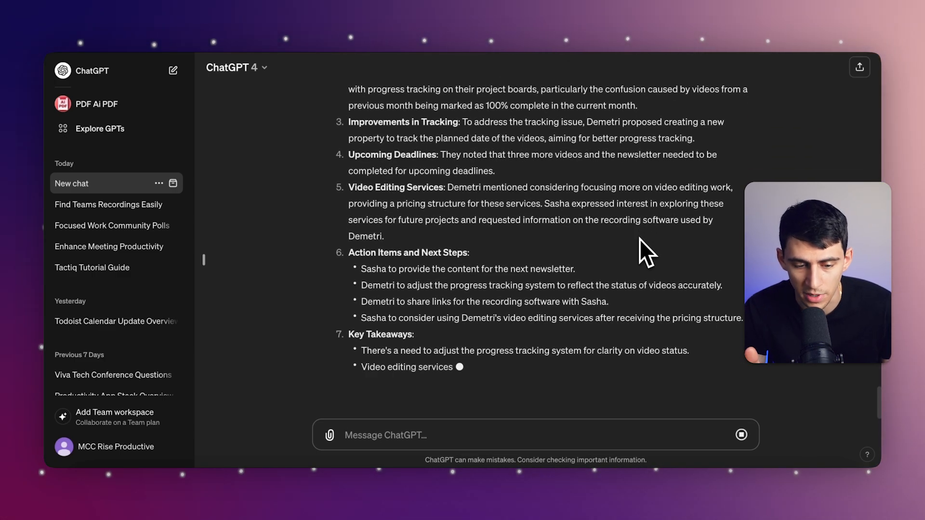
pyautogui.scroll(-3)
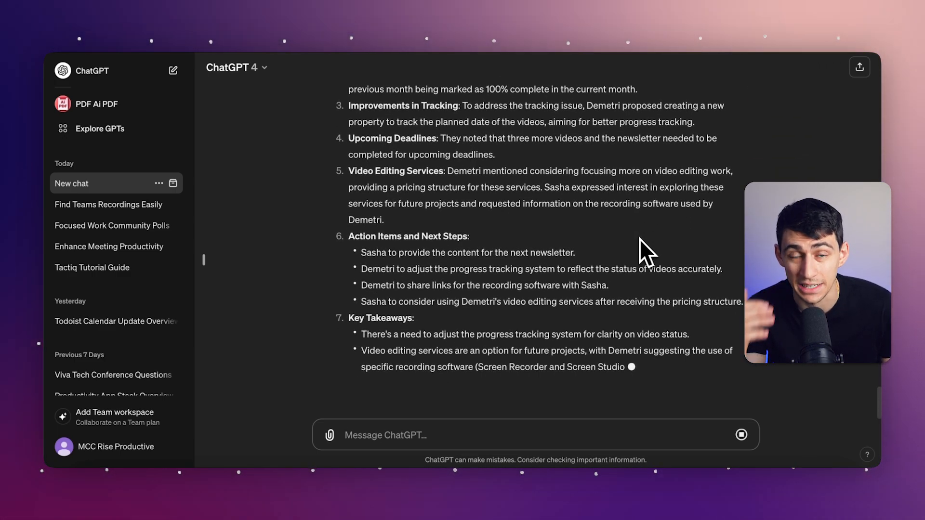
pyautogui.scroll(3)
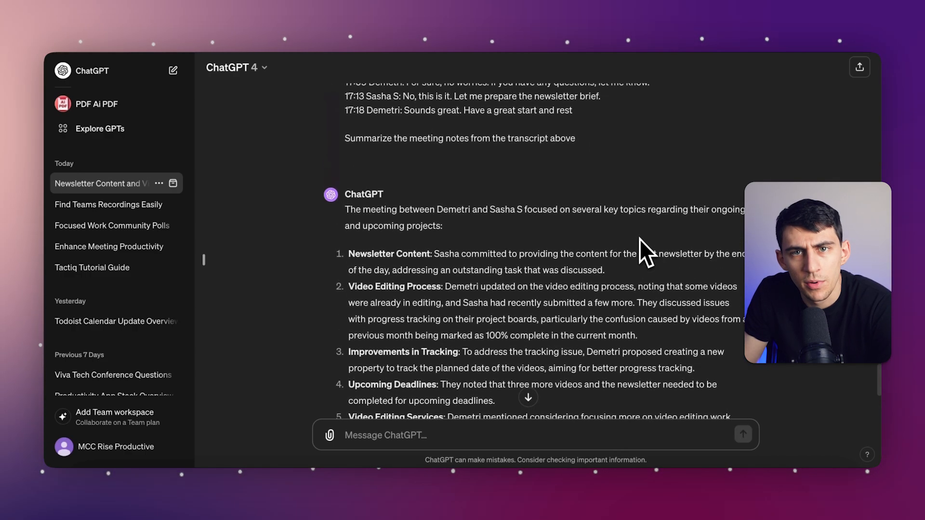
pyautogui.scroll(3)
pyautogui.write('identify key decisions in the transcript.')
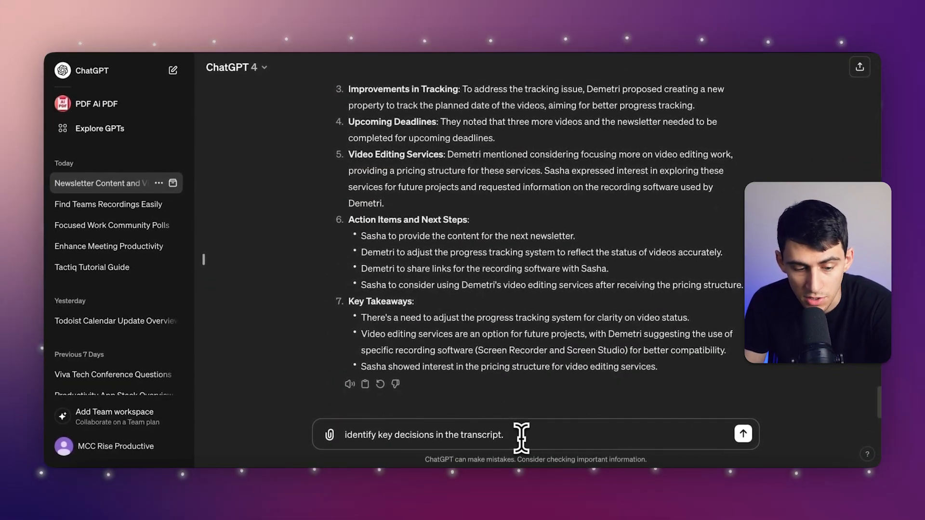
pyautogui.moveTo(599, 435)
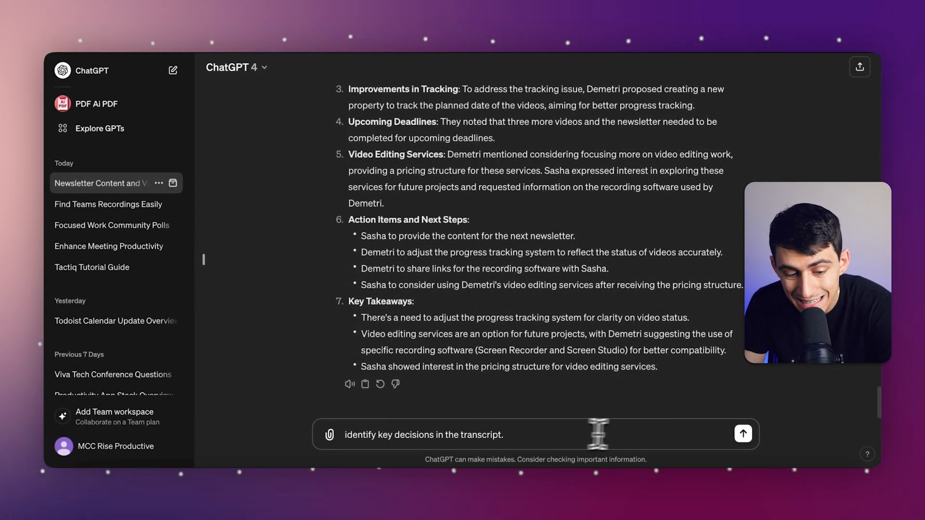
# - Send the key-decisions request and review the five decisions, including newsletter content and progress tracking
pyautogui.click(743, 434)
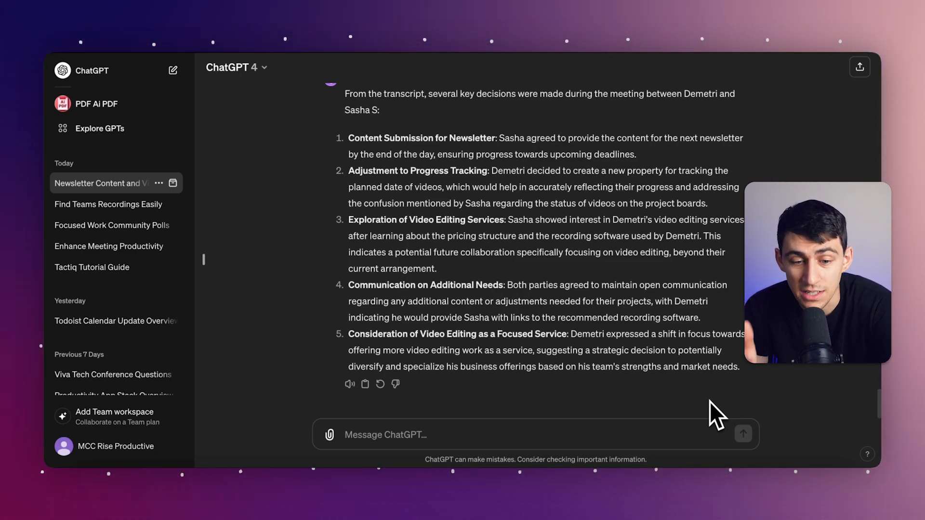
pyautogui.scroll(3)
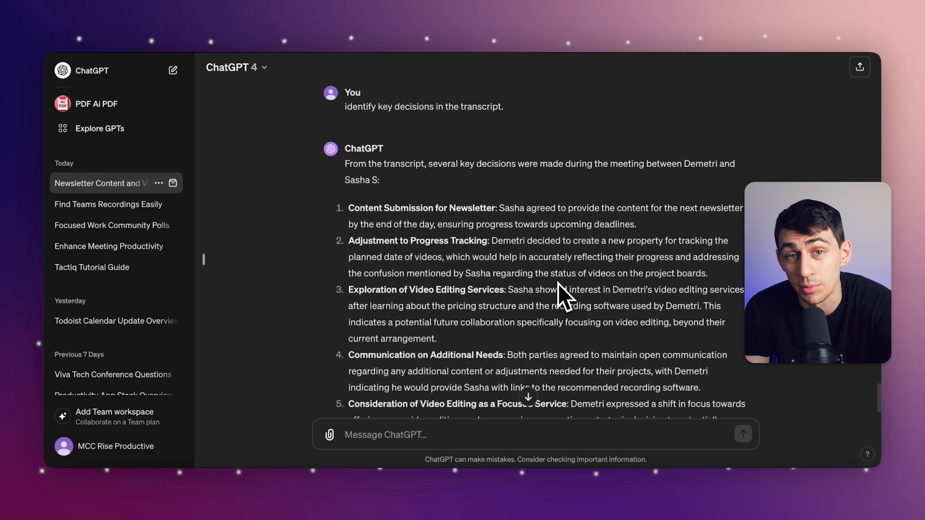
pyautogui.scroll(-3)
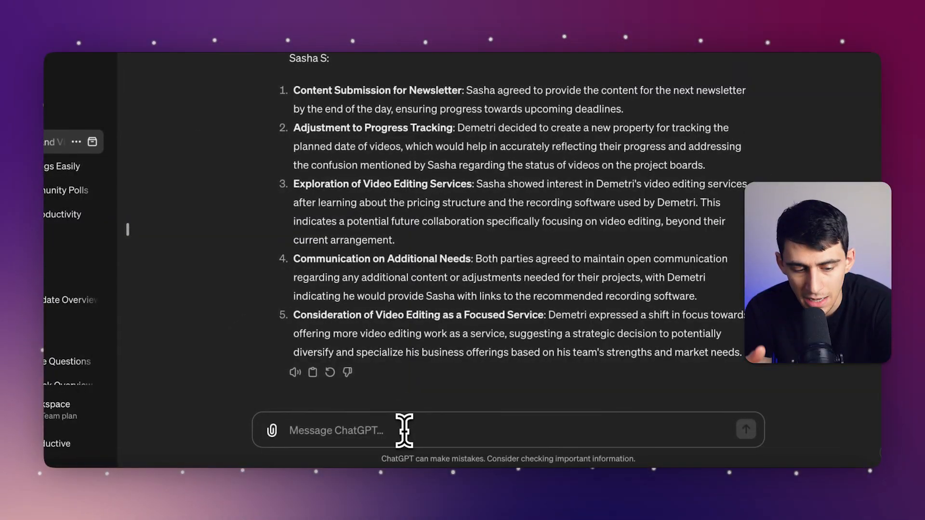
# - Send 'list key action items.' and get four action items assigned to Sasha and Demetri
pyautogui.write('list key action items.')
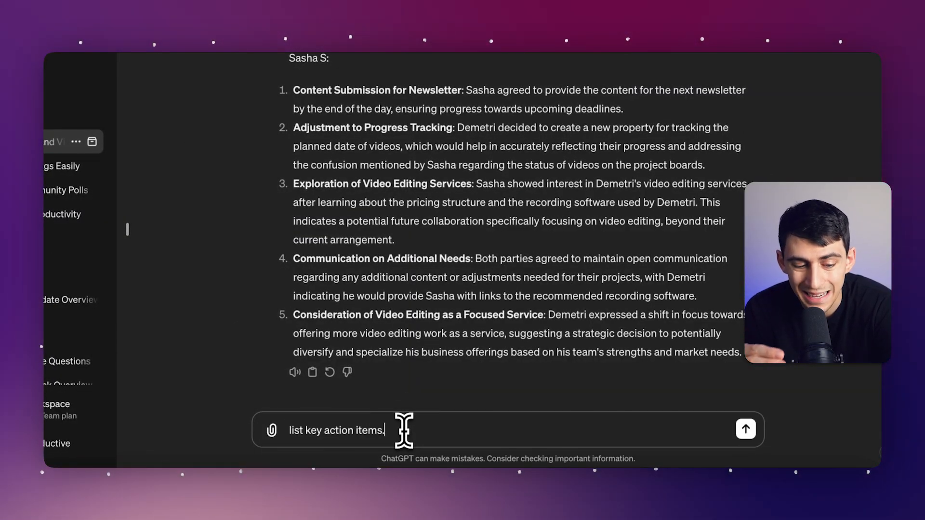
pyautogui.click(746, 429)
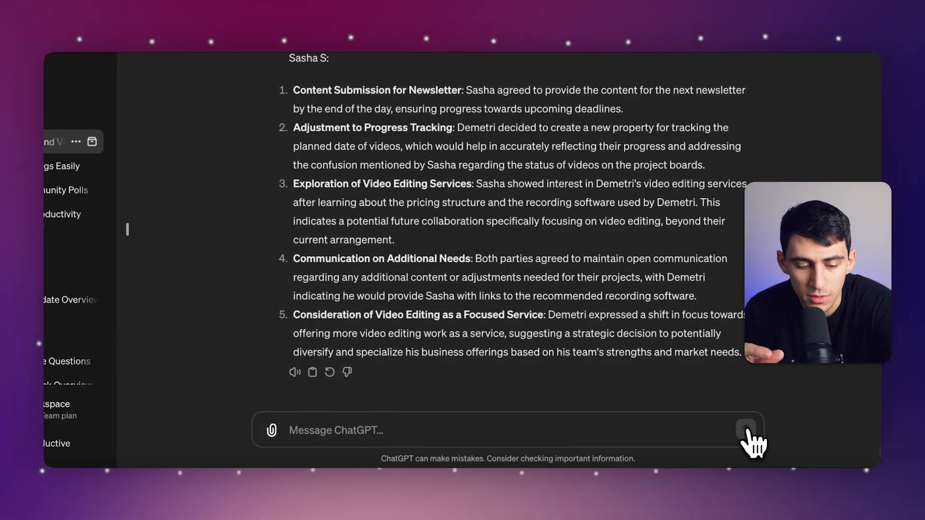
pyautogui.click(745, 430)
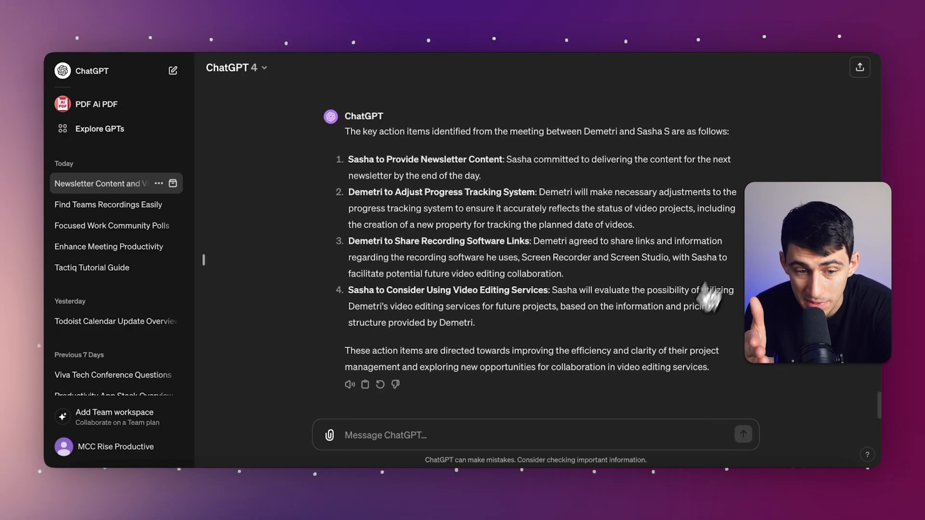
pyautogui.moveTo(643, 369)
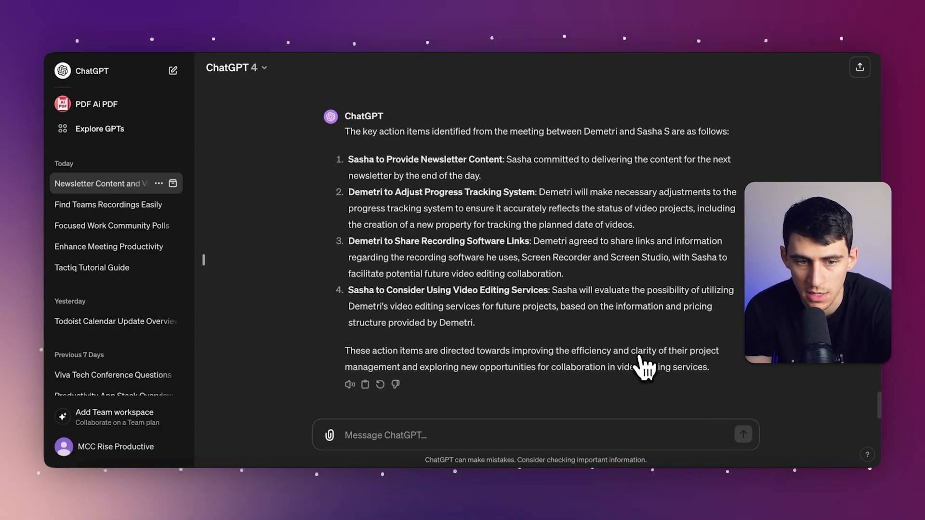
pyautogui.moveTo(502, 345)
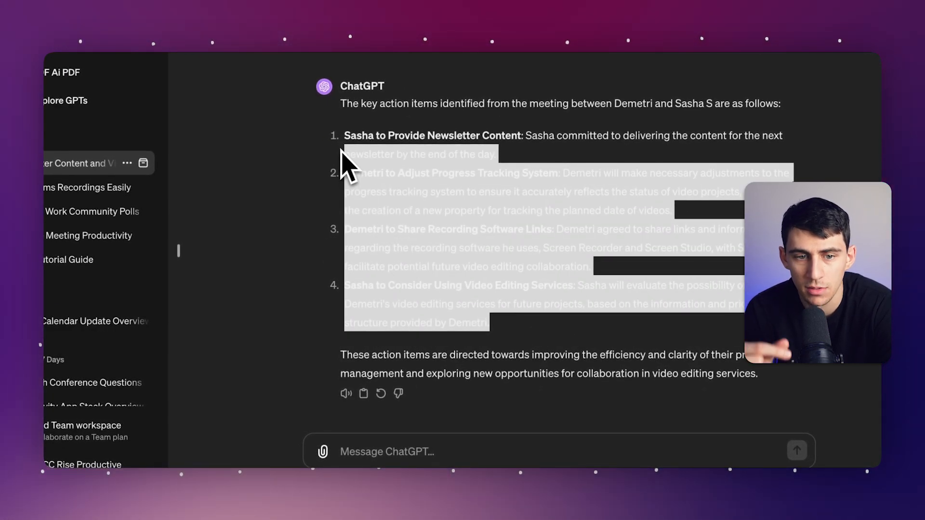
pyautogui.click(516, 360)
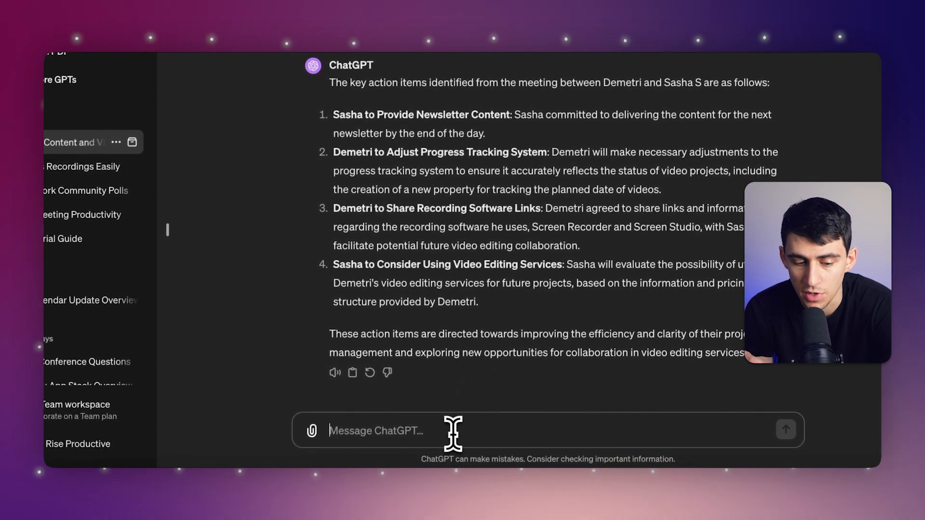
# - Send the prompt 'List the potential agenda for the next meeting'
pyautogui.write('List the potential agenda for the next')
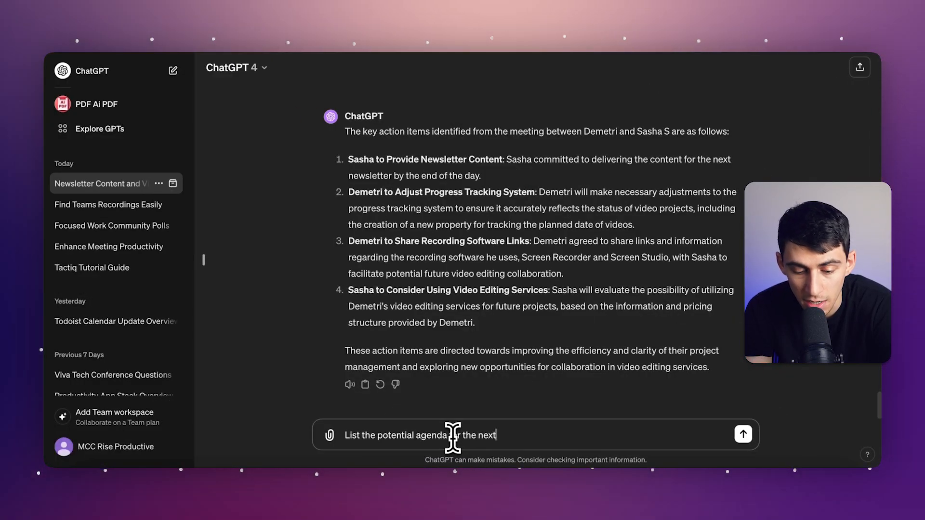
pyautogui.write('meeting')
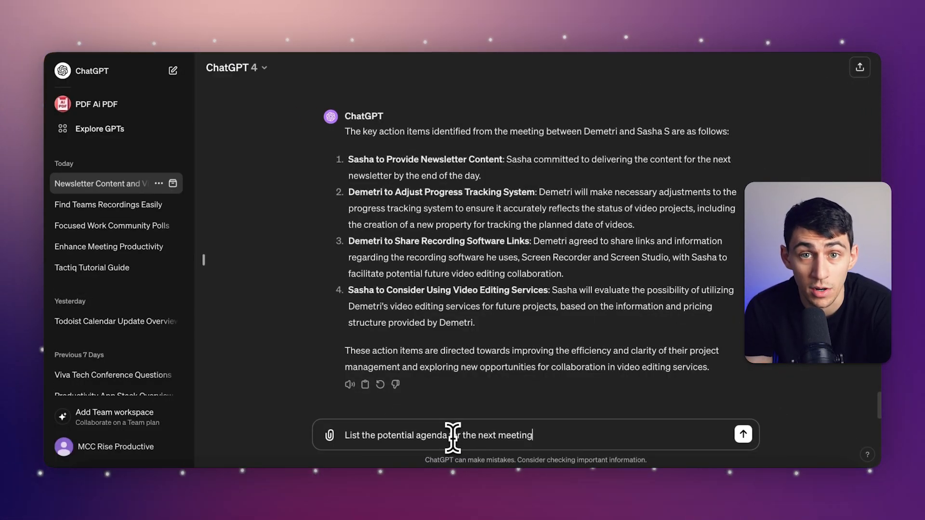
pyautogui.click(743, 435)
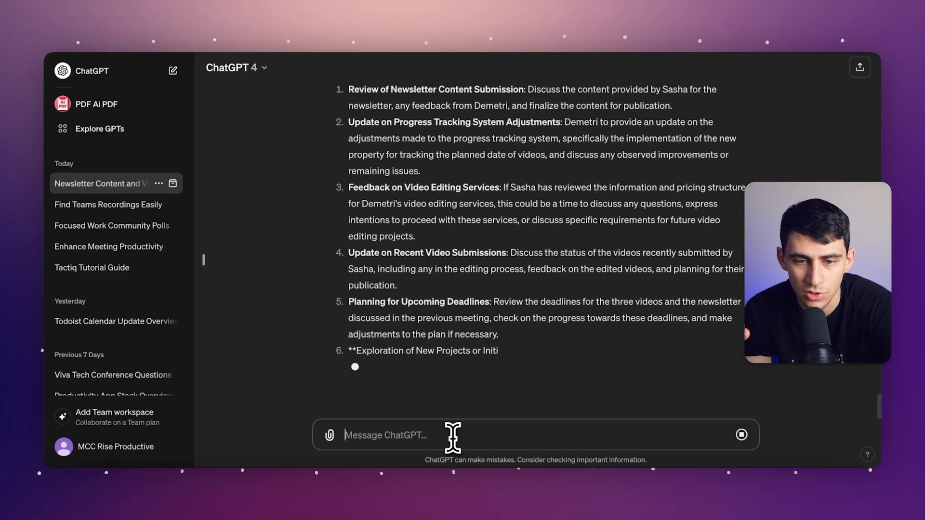
# - Scroll through ChatGPT's nine-item agenda for the next meeting
pyautogui.scroll(-3)
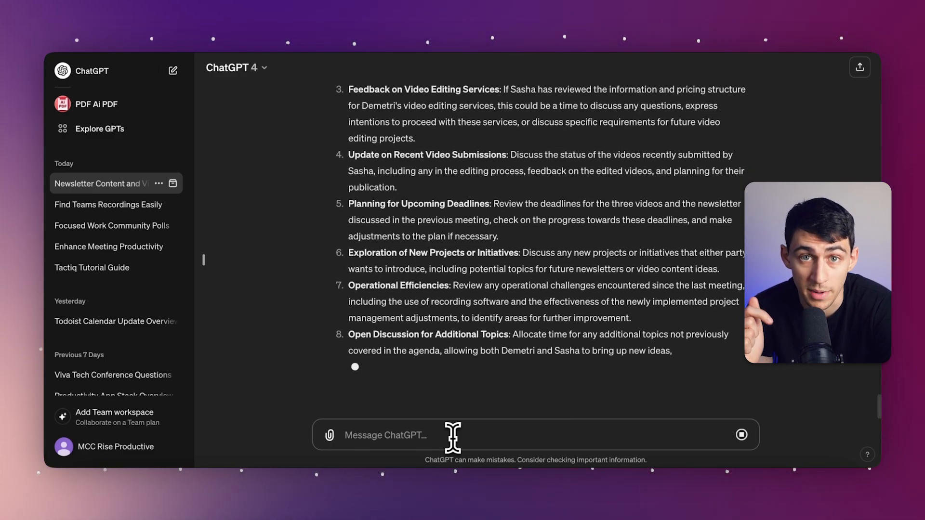
pyautogui.scroll(-3)
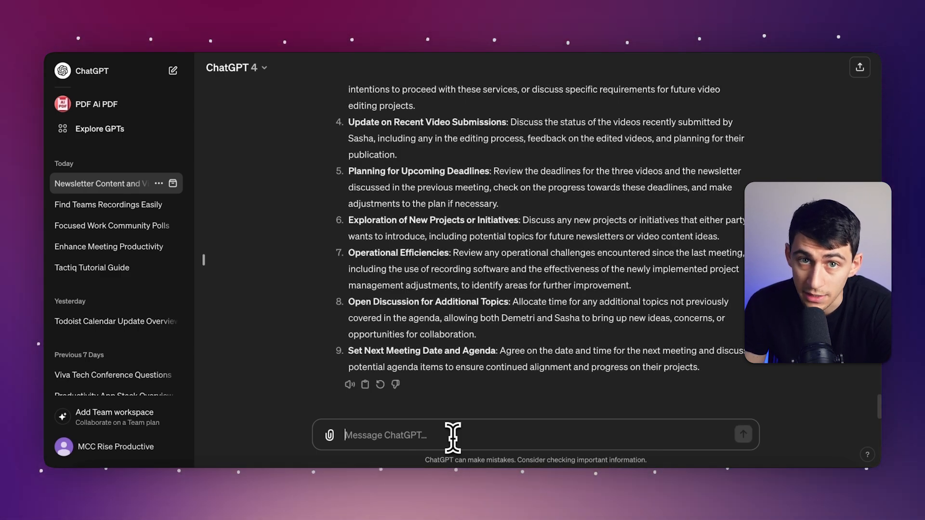
pyautogui.moveTo(436, 355)
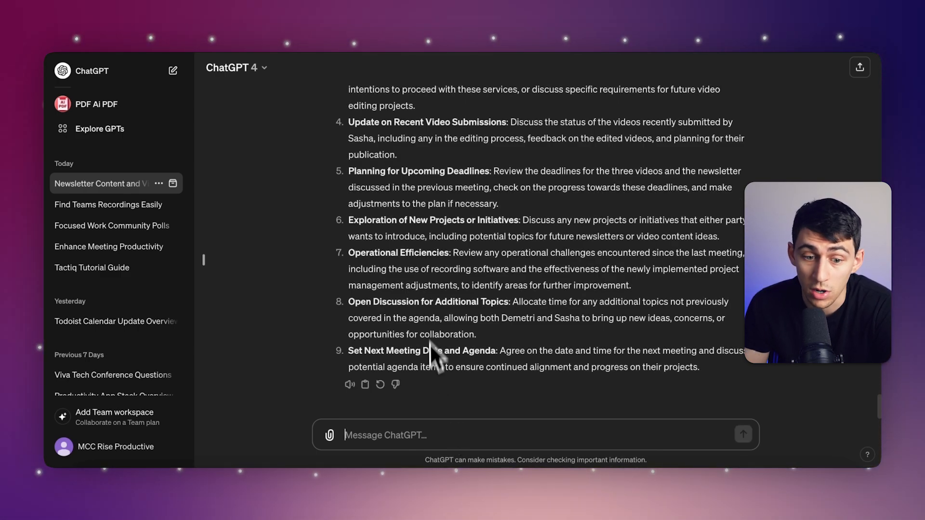
pyautogui.scroll(3)
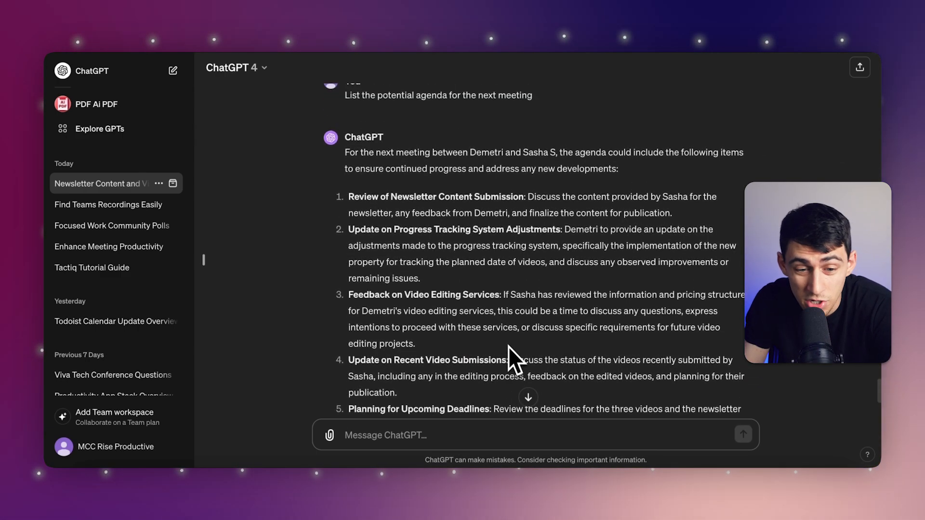
pyautogui.scroll(3)
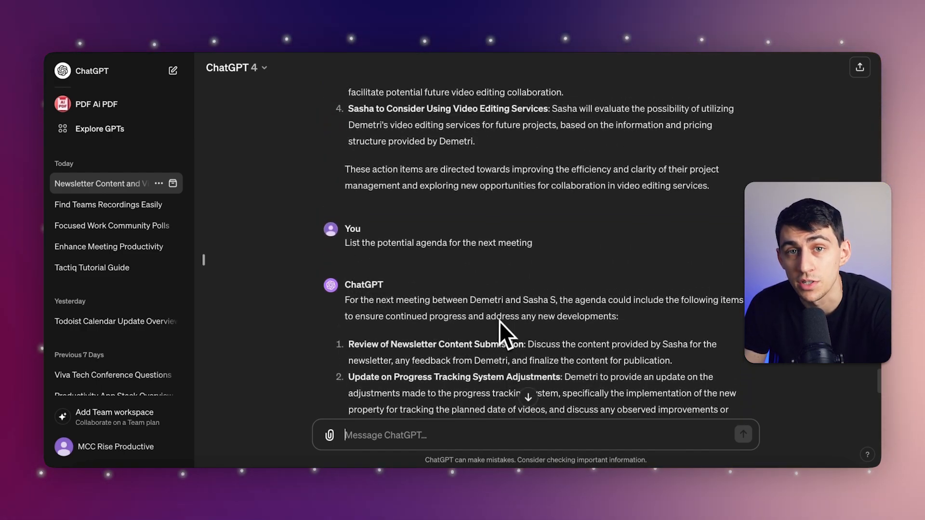
pyautogui.scroll(-3)
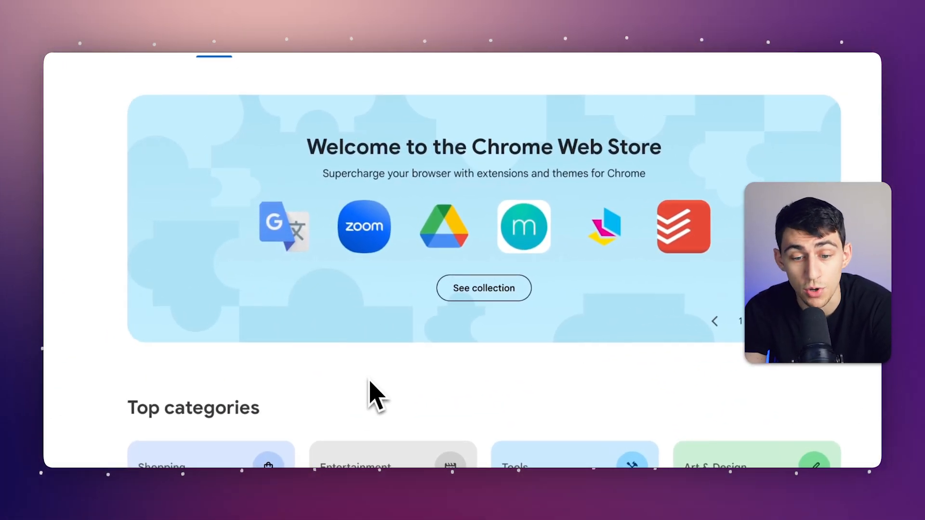
pyautogui.moveTo(325, 339)
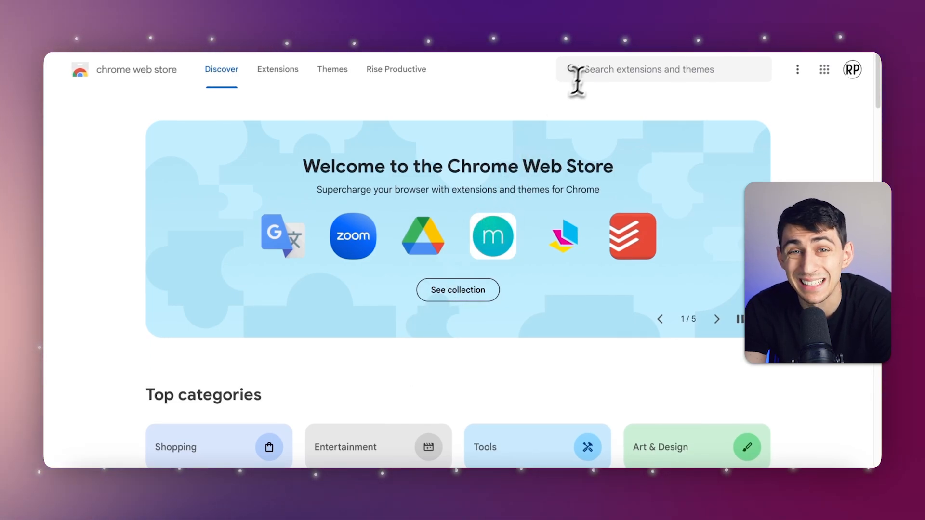
# - Search the Chrome Web Store for 'Tactiq' and open its meeting summary extension listing
pyautogui.write('Tactiq')
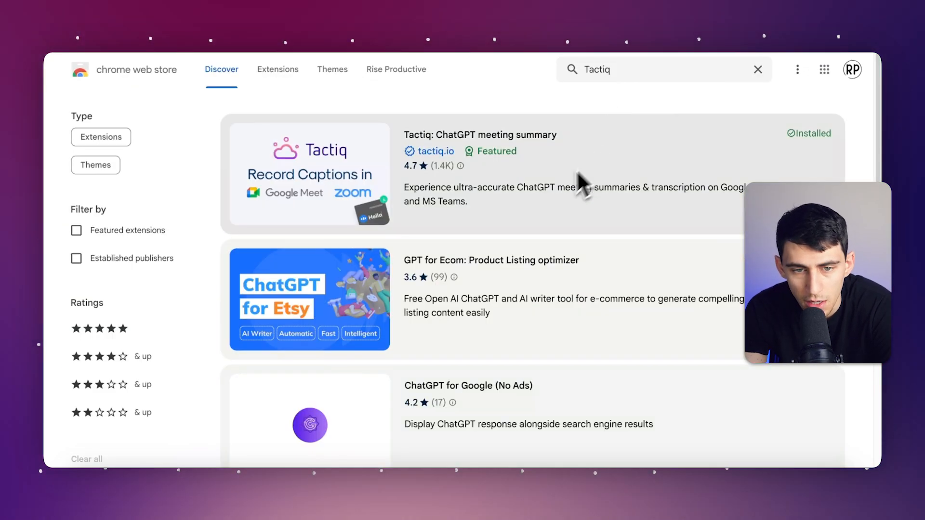
pyautogui.moveTo(540, 174)
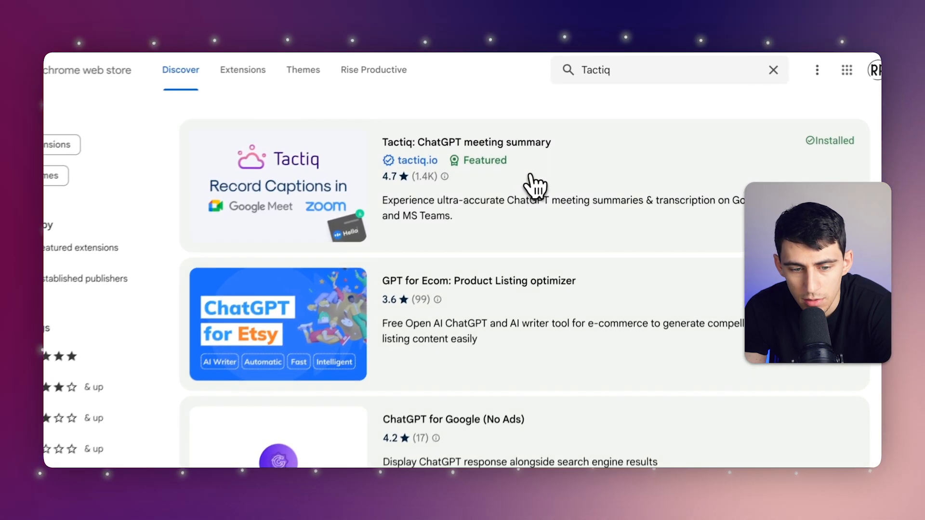
pyautogui.click(466, 142)
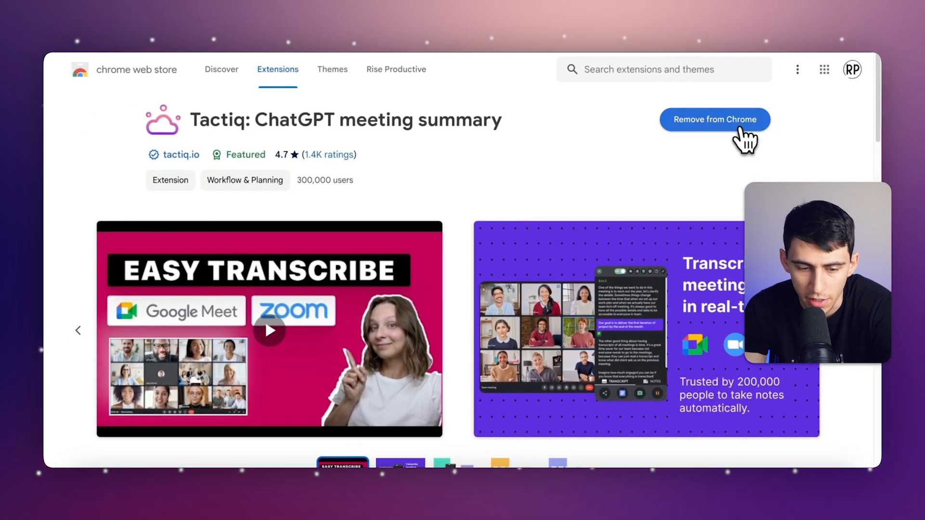
pyautogui.moveTo(802, 56)
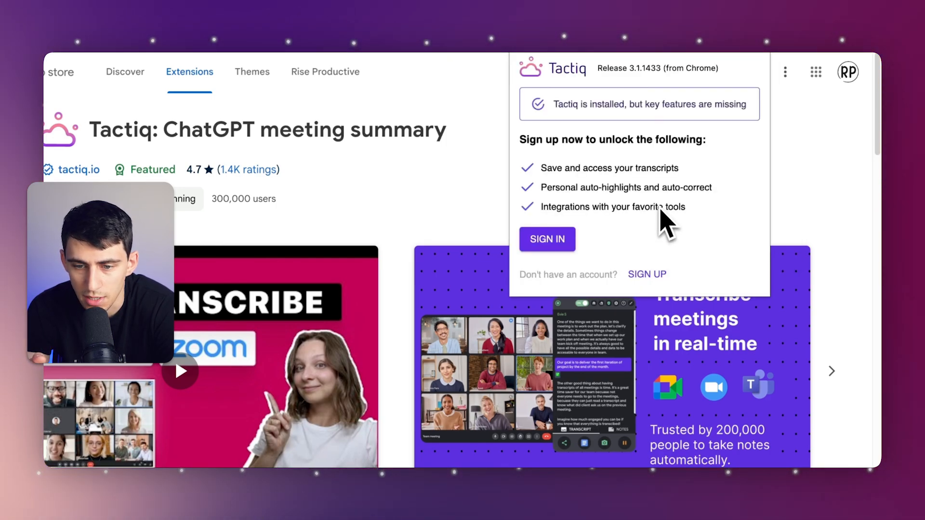
# - Sign in to the Tactiq extension account
pyautogui.click(546, 239)
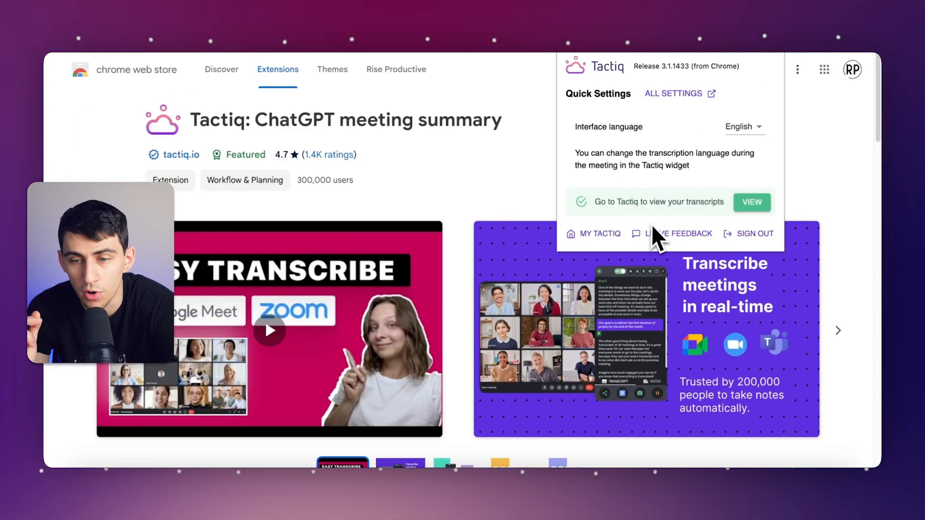
pyautogui.moveTo(614, 248)
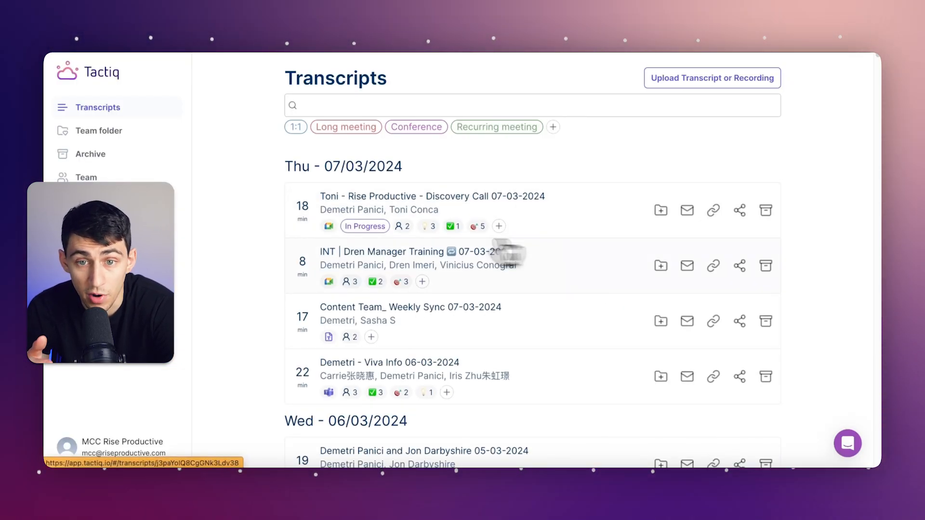
pyautogui.moveTo(248, 322)
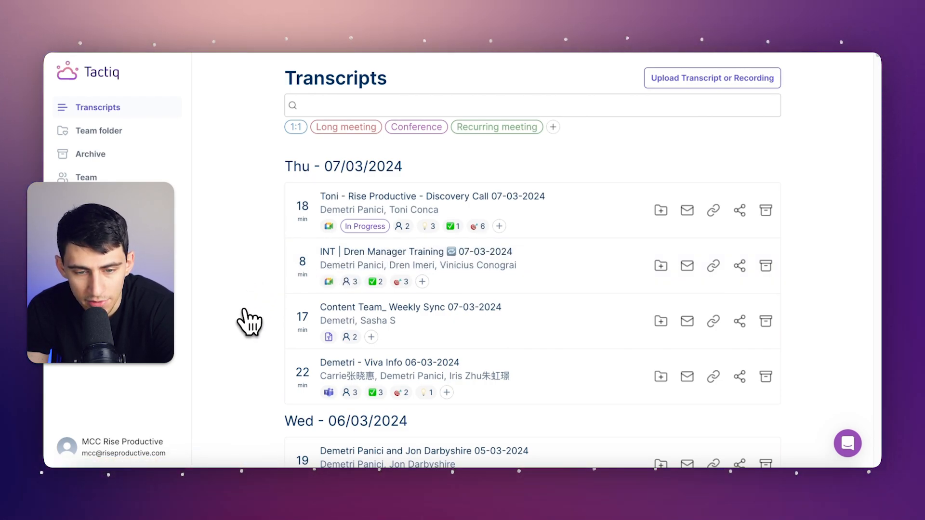
pyautogui.moveTo(244, 317)
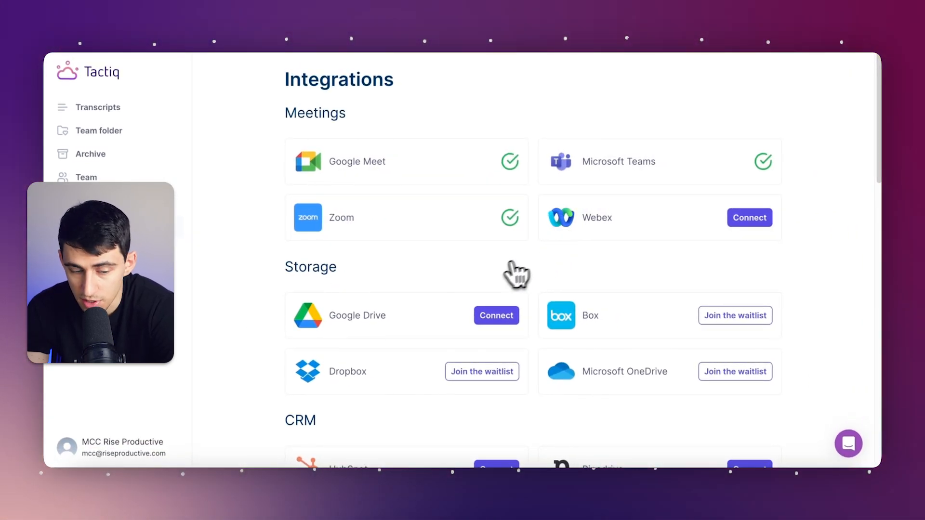
# - Scroll through the Tactiq page's Meetings, Storage, CRM and Other sections
pyautogui.scroll(-3)
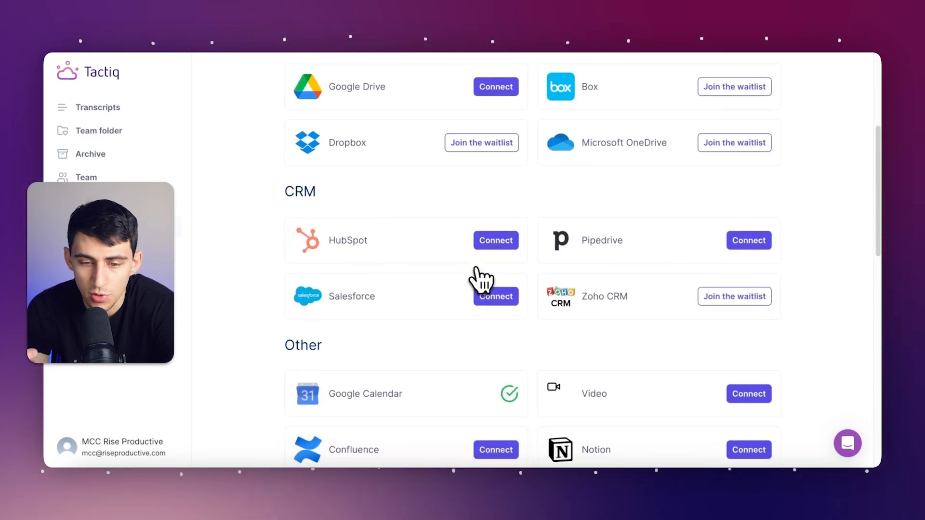
pyautogui.scroll(3)
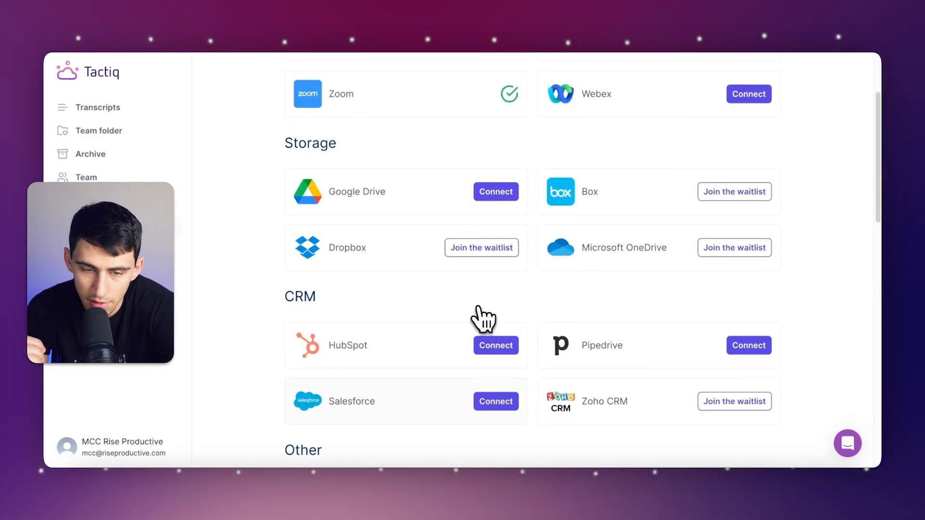
pyautogui.scroll(3)
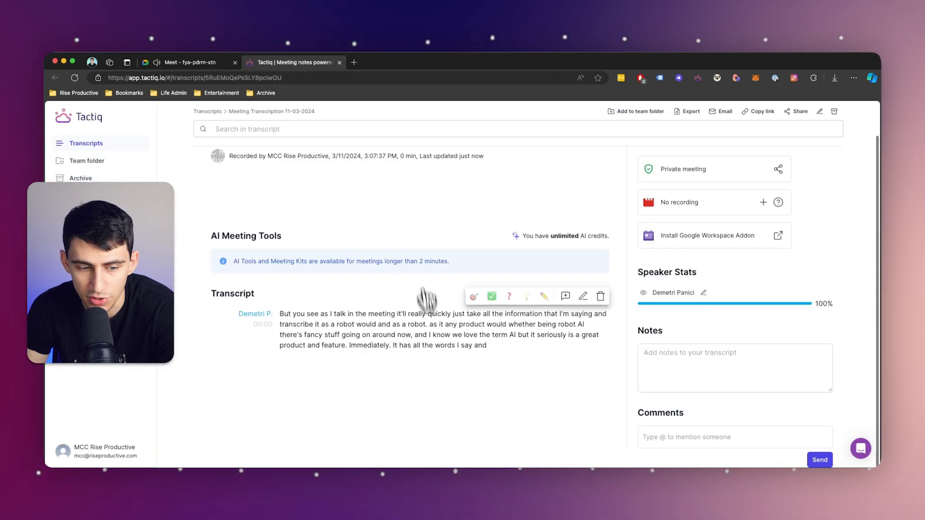
# - Open the Monthly Leadership Sync transcript and generate AI action items listed by person
pyautogui.click(86, 143)
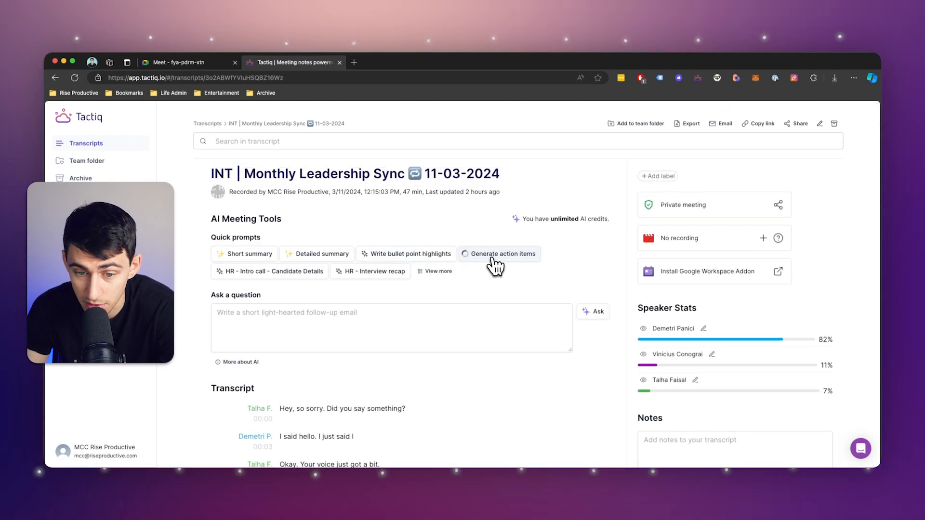
pyautogui.click(502, 254)
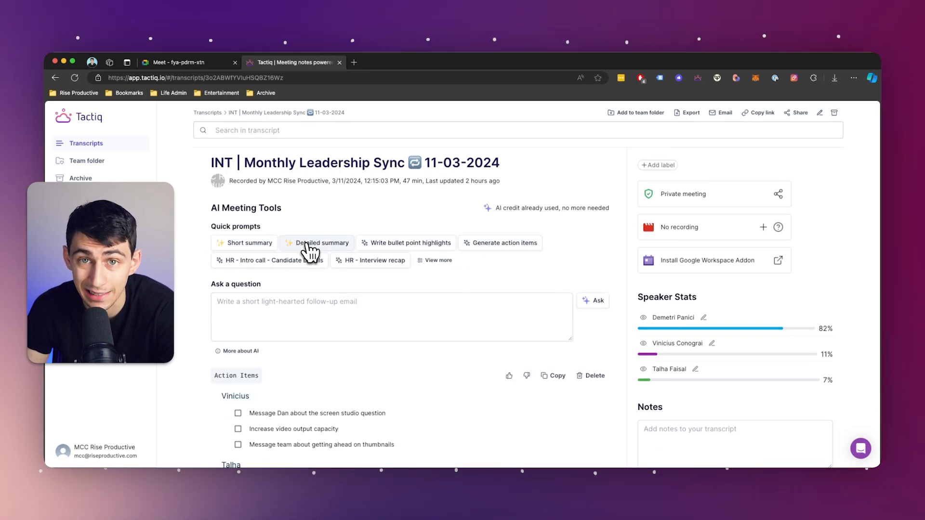
pyautogui.scroll(-3)
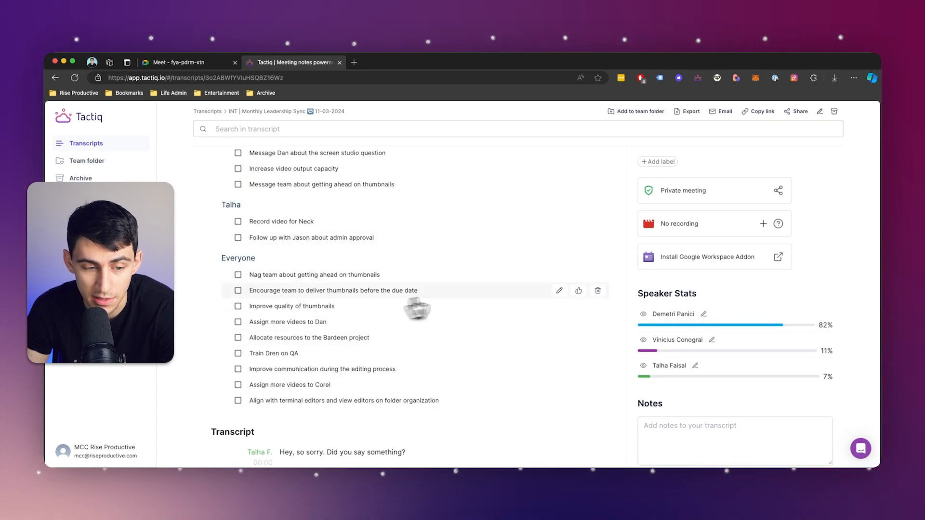
pyautogui.scroll(3)
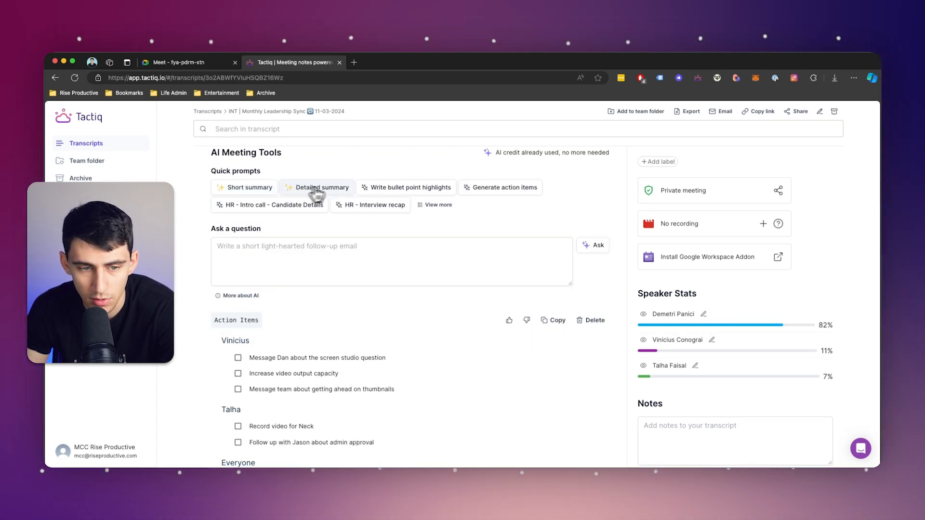
# - Generate a detailed meeting summary, then search the transcript for 'demet' (946 matches)
pyautogui.click(322, 187)
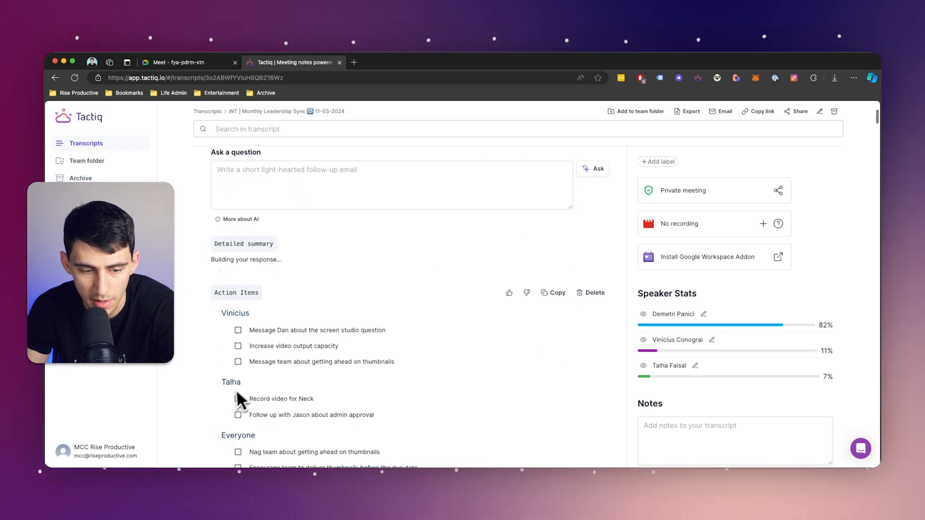
pyautogui.scroll(-3)
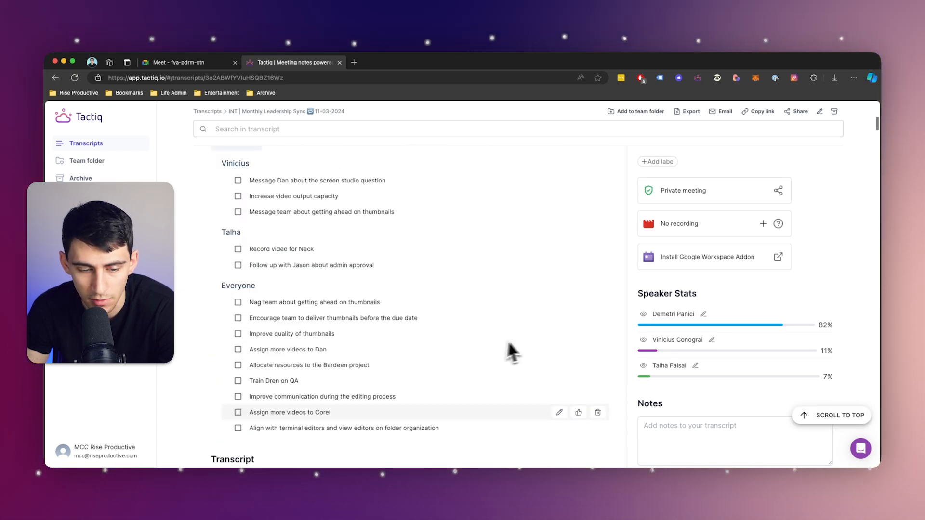
pyautogui.scroll(3)
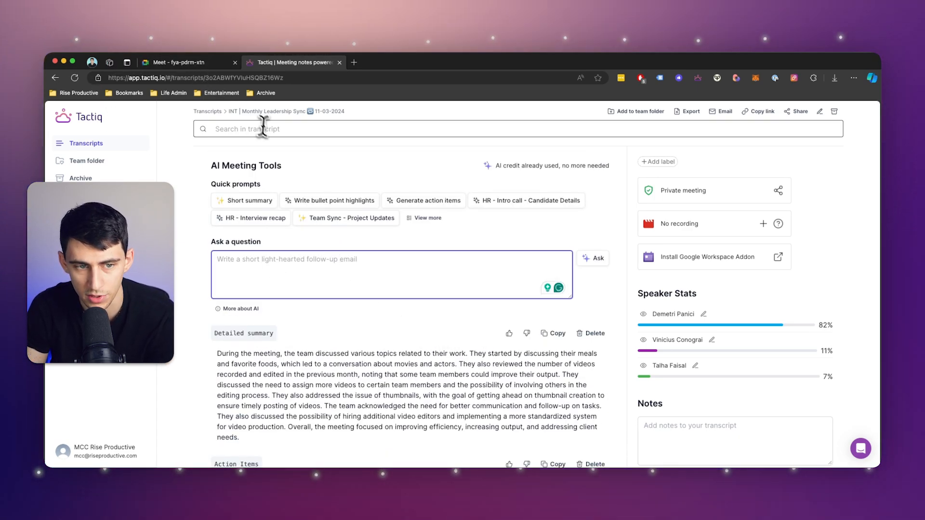
pyautogui.write('demet')
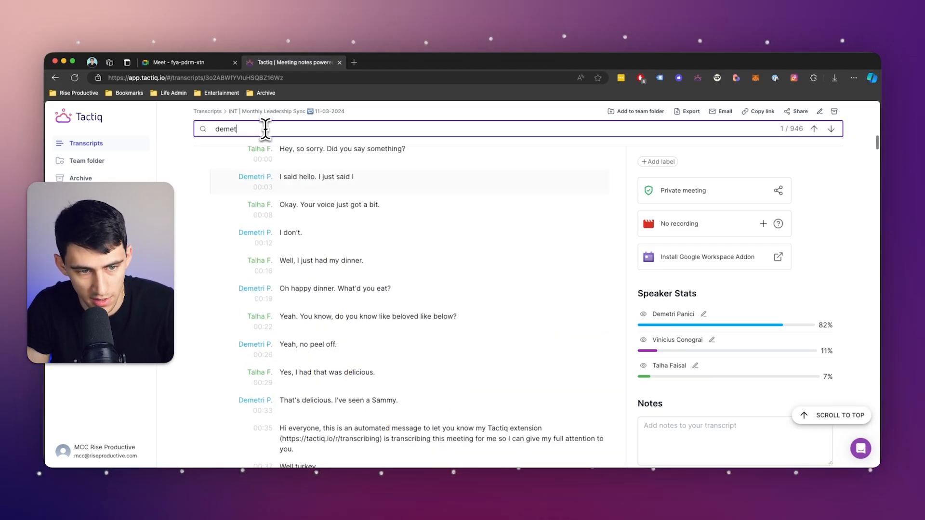